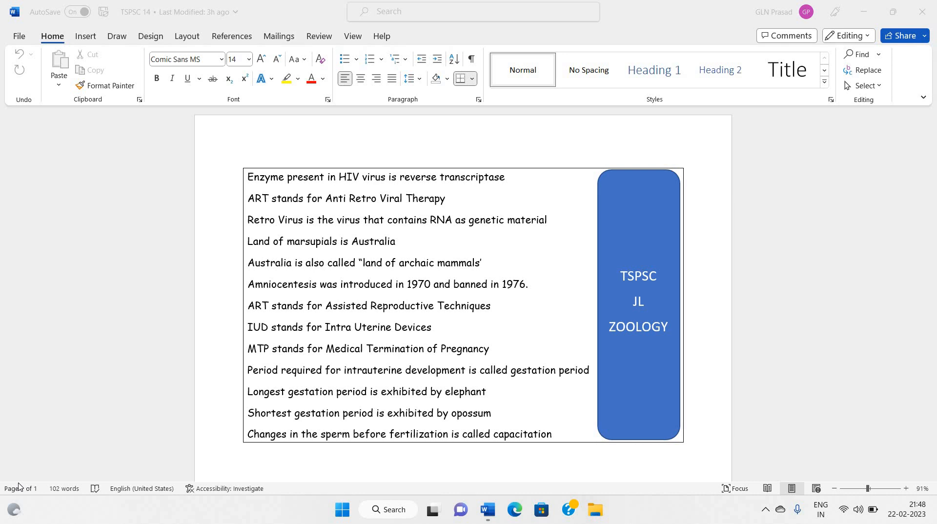
mouse_move(285, 188)
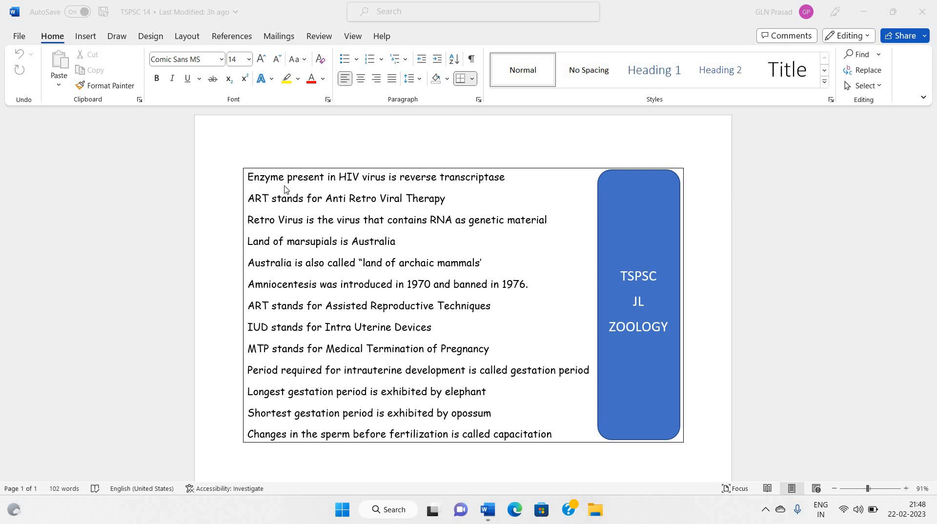
mouse_move(352, 186)
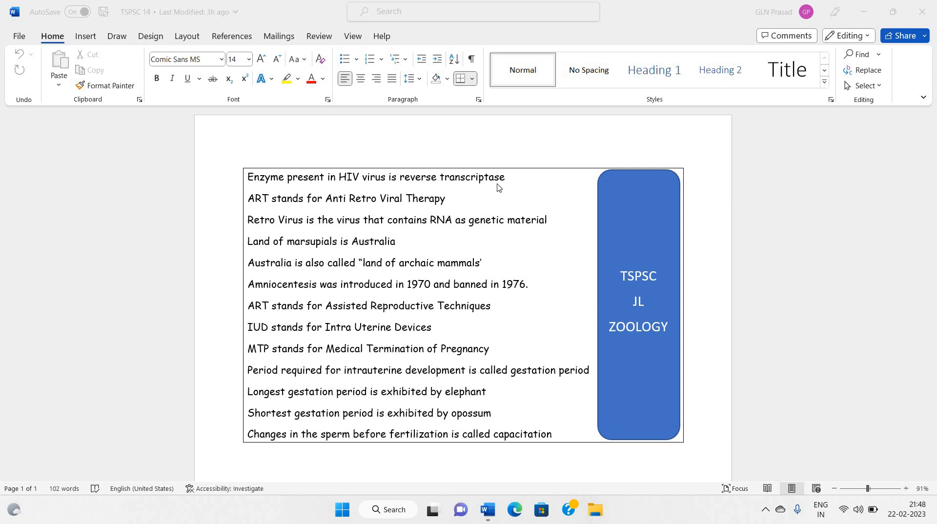
mouse_move(252, 213)
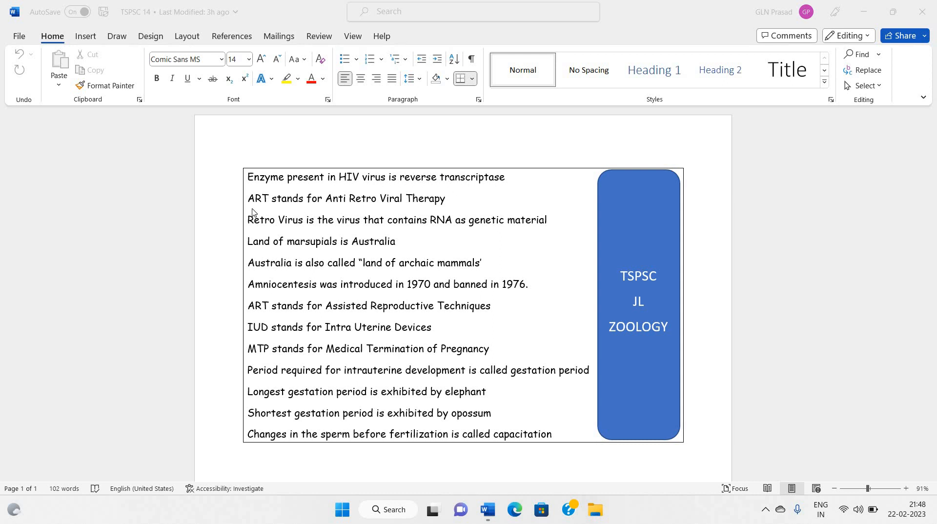
mouse_move(280, 210)
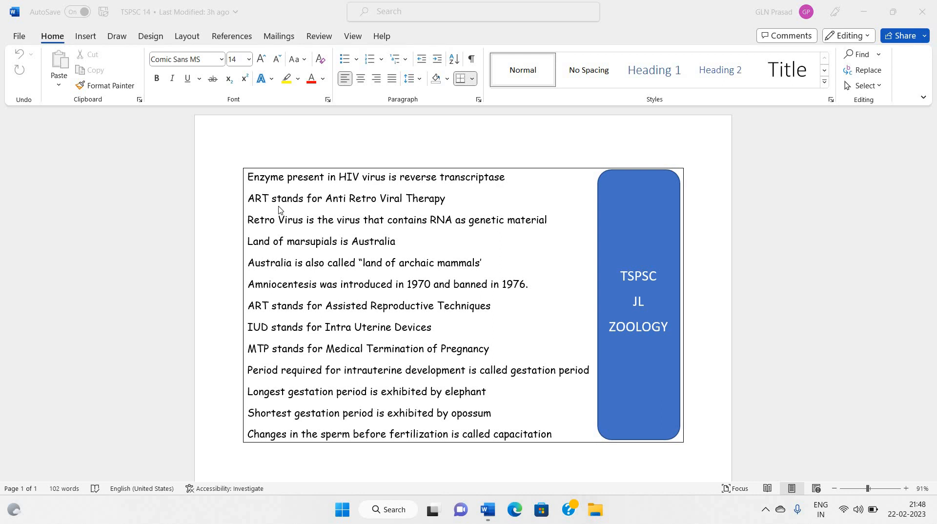
mouse_move(309, 208)
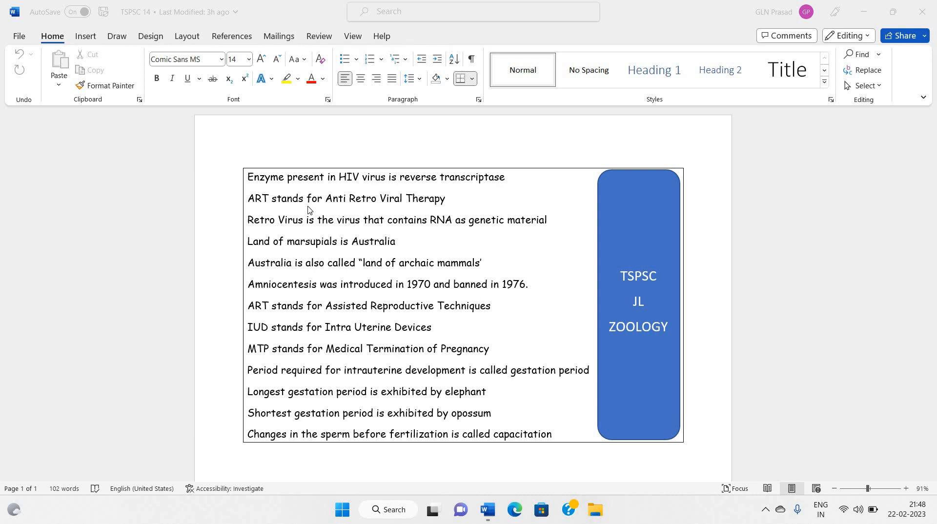
mouse_move(407, 209)
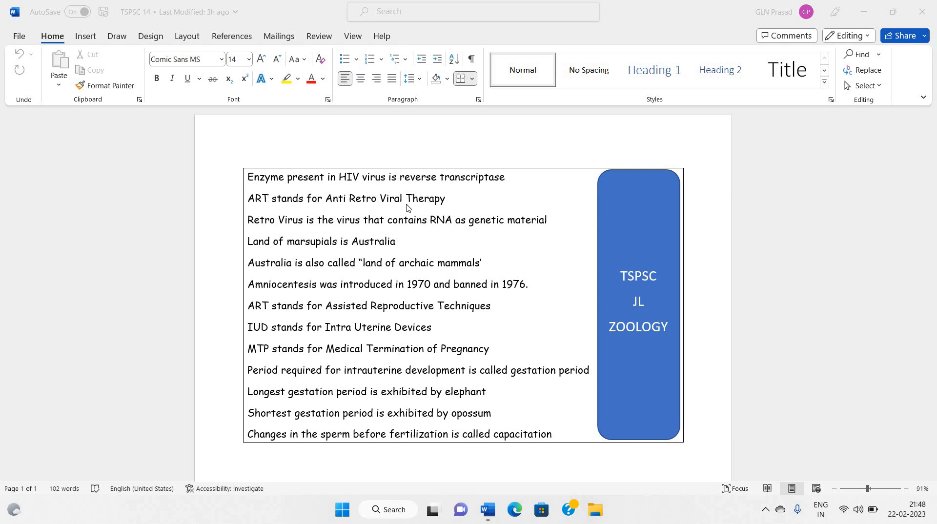
mouse_move(441, 206)
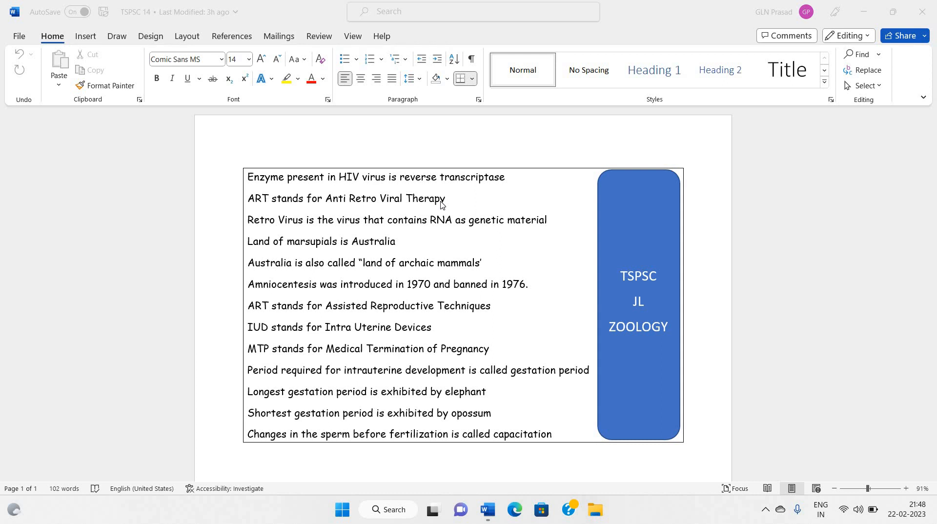
mouse_move(246, 241)
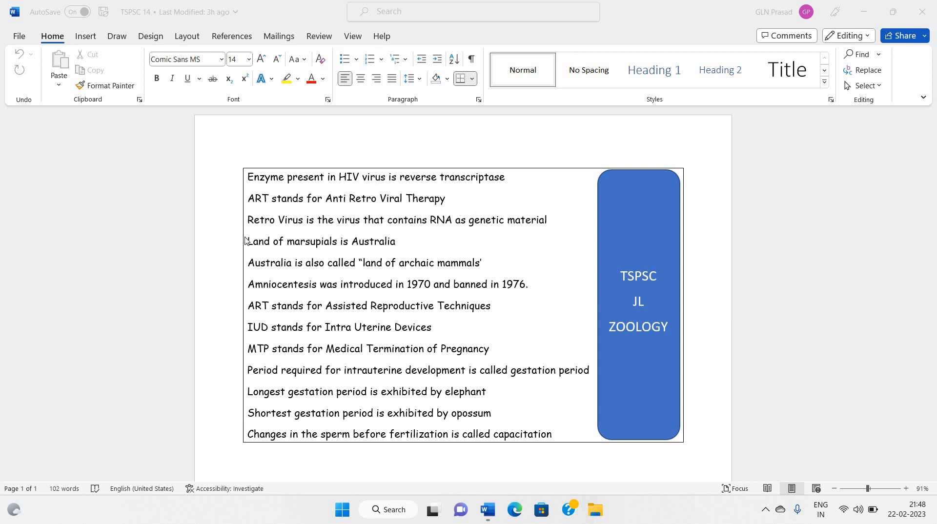
mouse_move(379, 227)
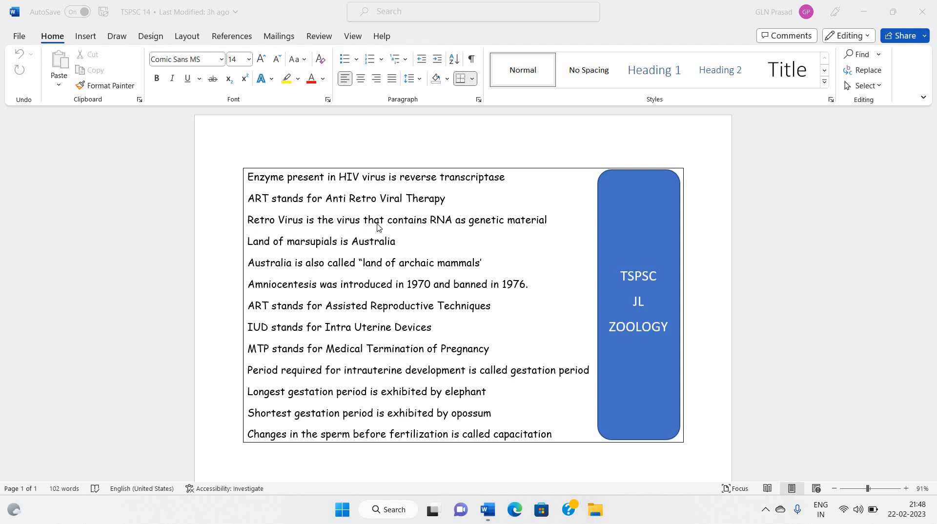
mouse_move(438, 217)
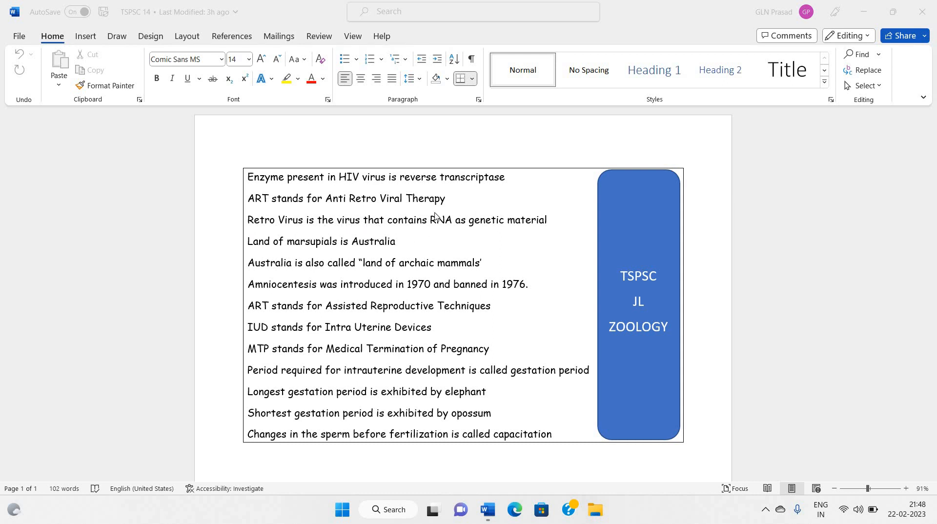
mouse_move(551, 233)
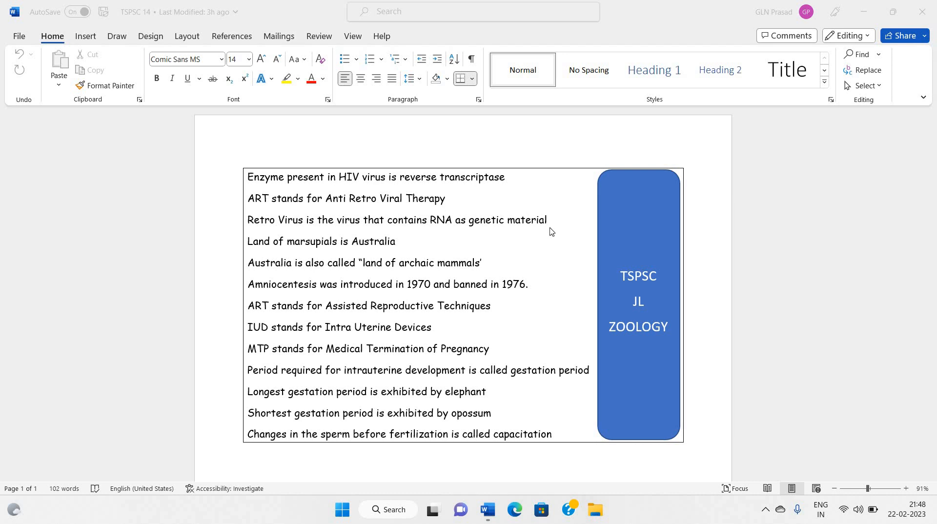
mouse_move(289, 255)
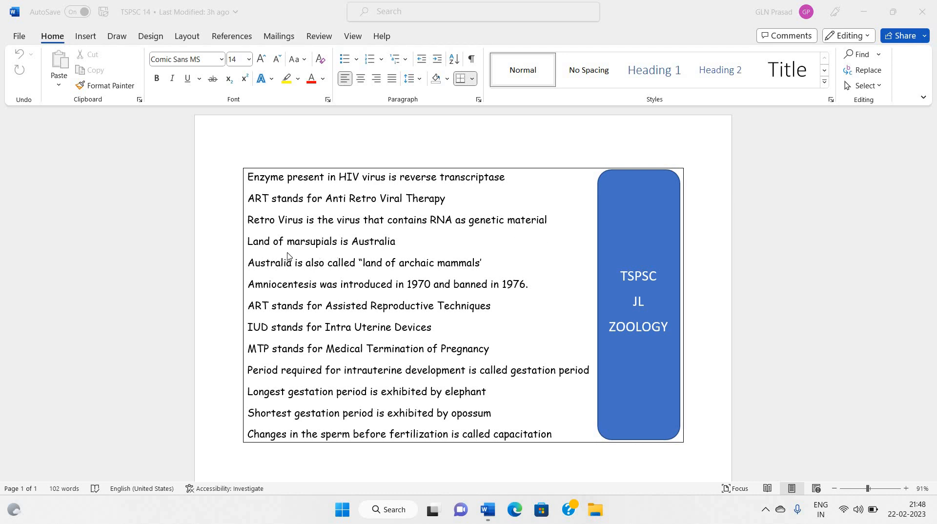
mouse_move(353, 255)
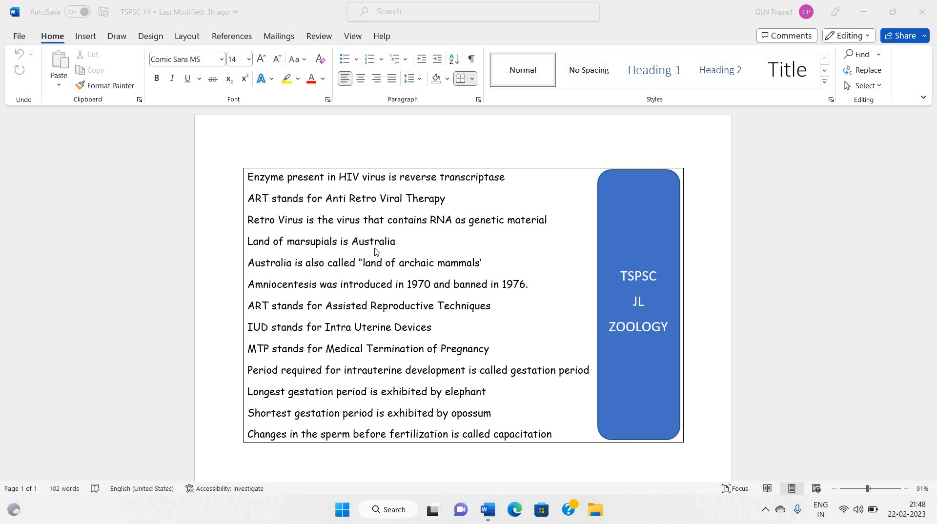
mouse_move(298, 272)
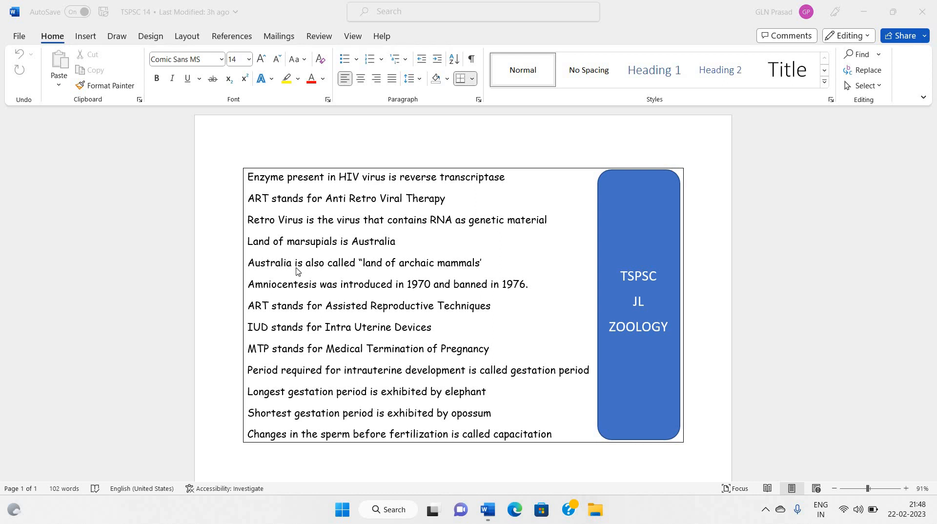
mouse_move(379, 276)
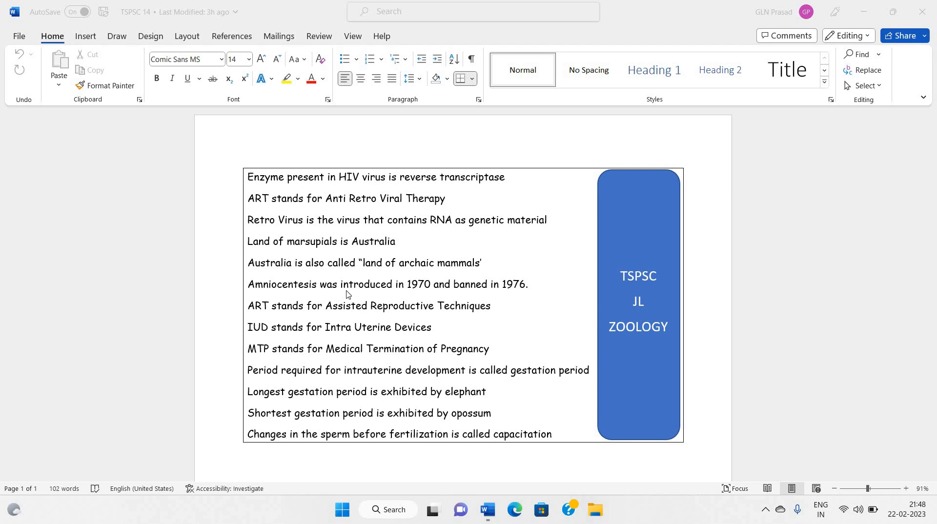
mouse_move(414, 294)
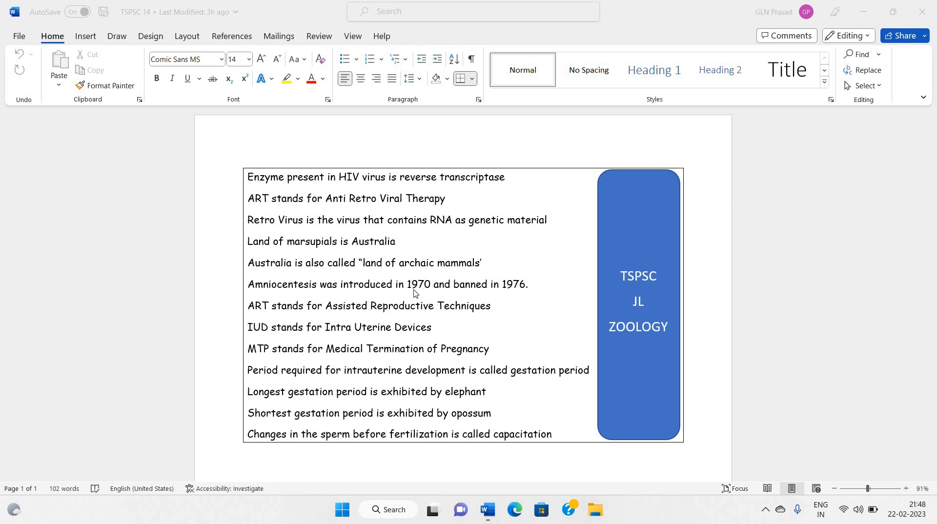
mouse_move(519, 295)
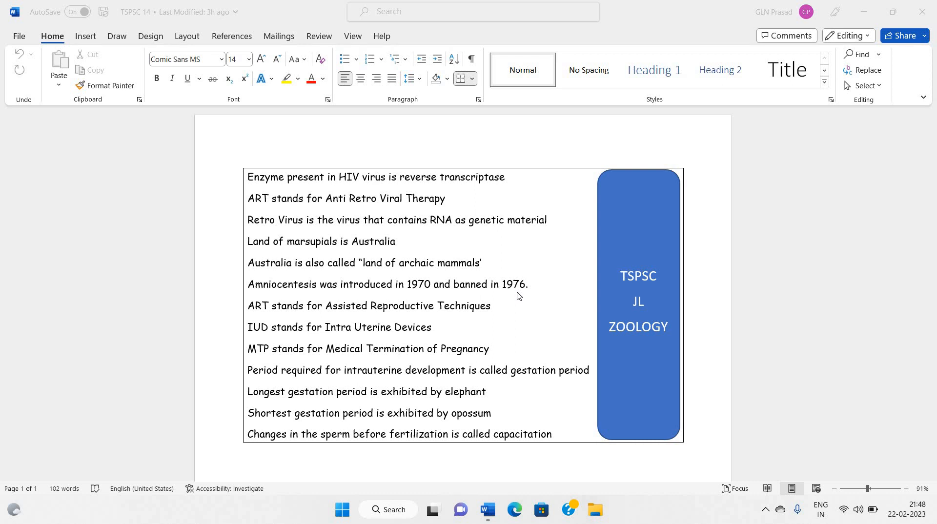
mouse_move(270, 318)
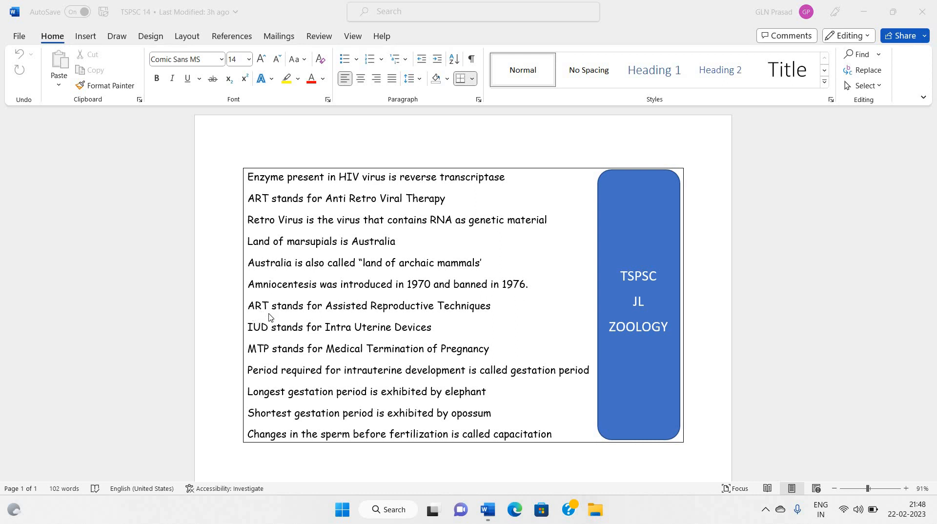
mouse_move(260, 317)
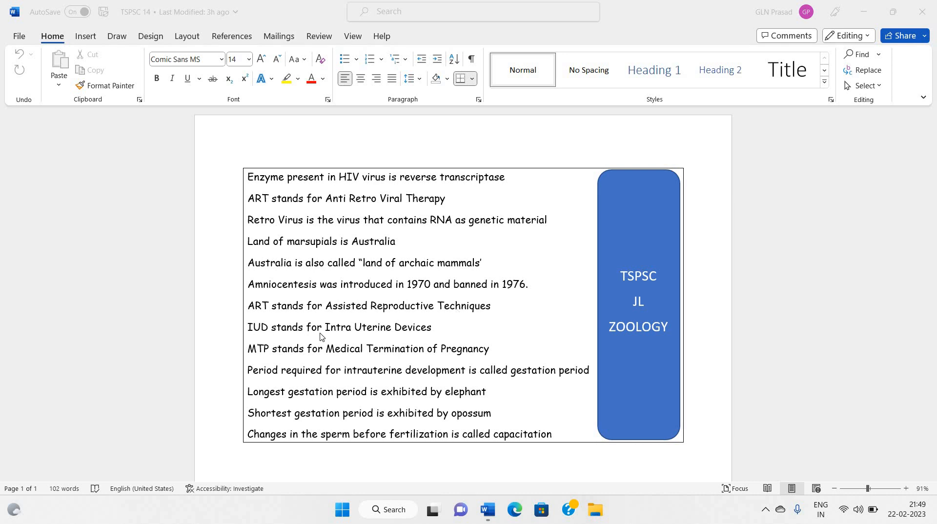
mouse_move(444, 331)
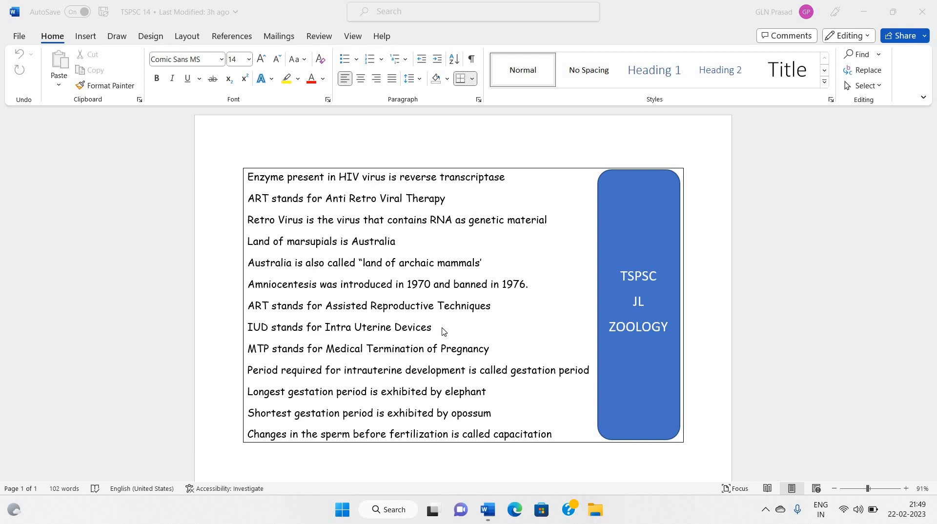
mouse_move(256, 366)
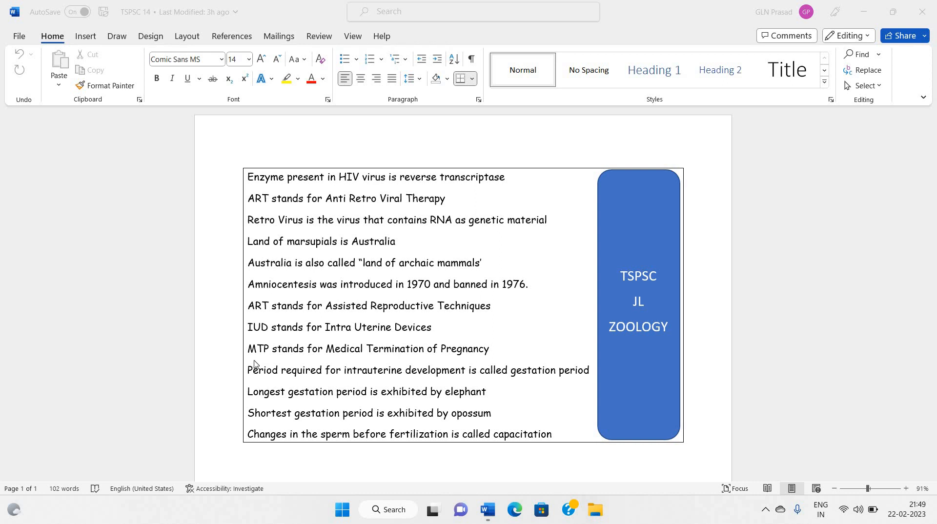
mouse_move(331, 362)
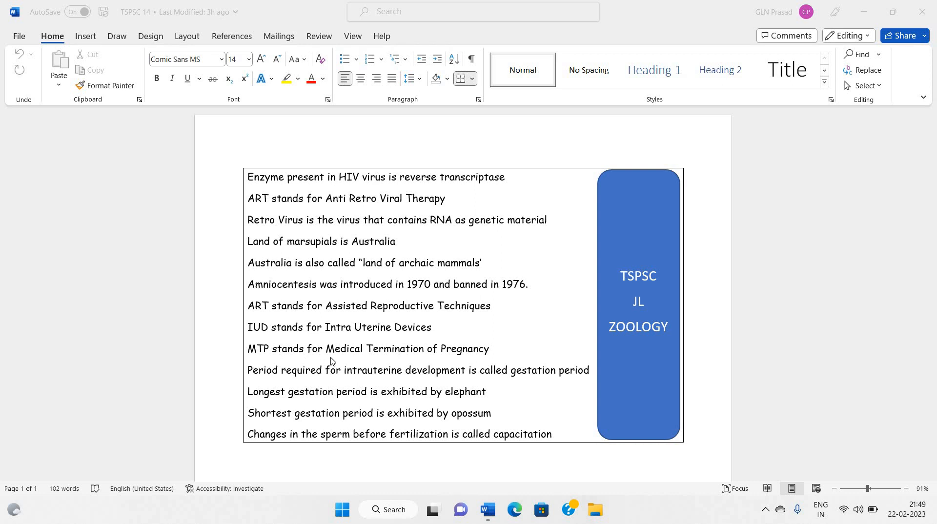
mouse_move(473, 364)
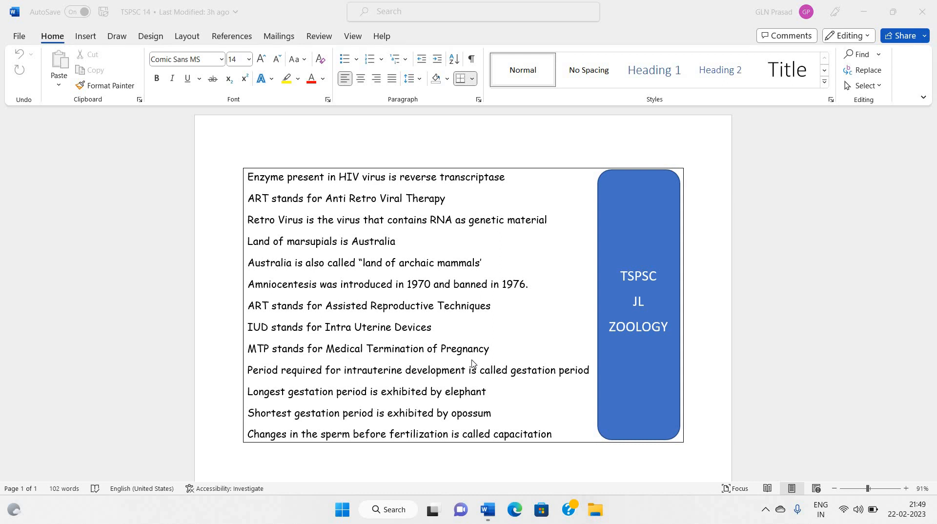
mouse_move(269, 383)
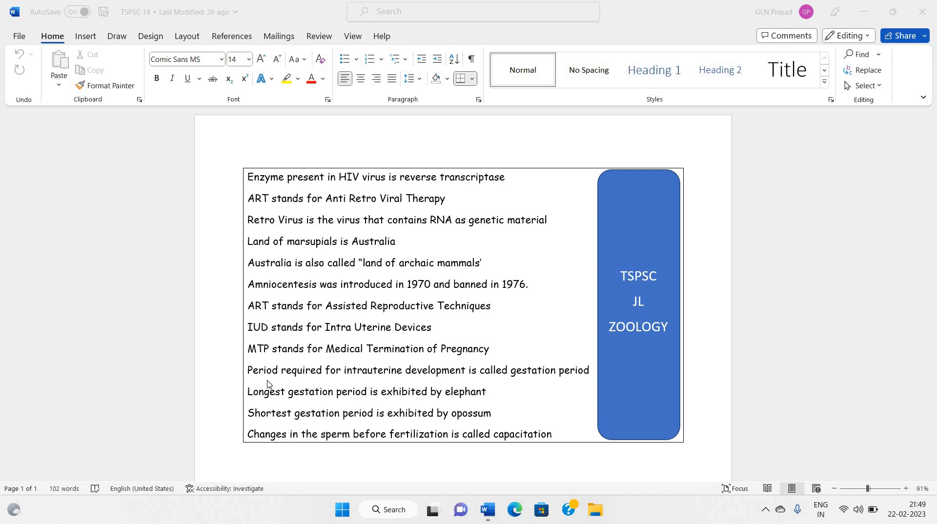
mouse_move(443, 377)
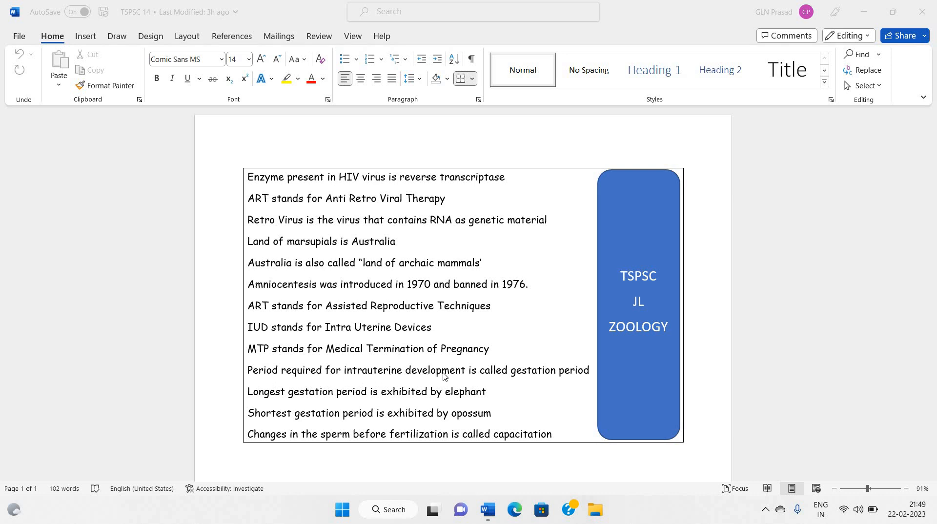
mouse_move(571, 382)
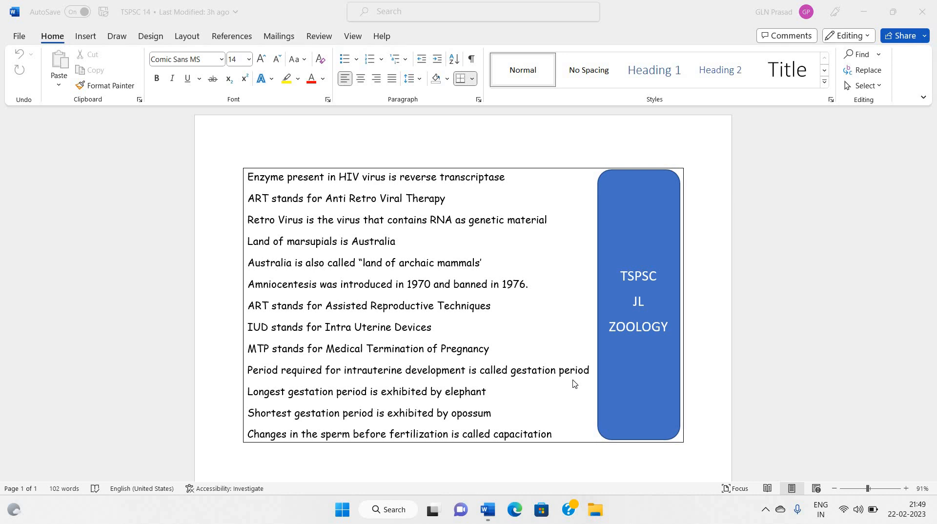
mouse_move(322, 404)
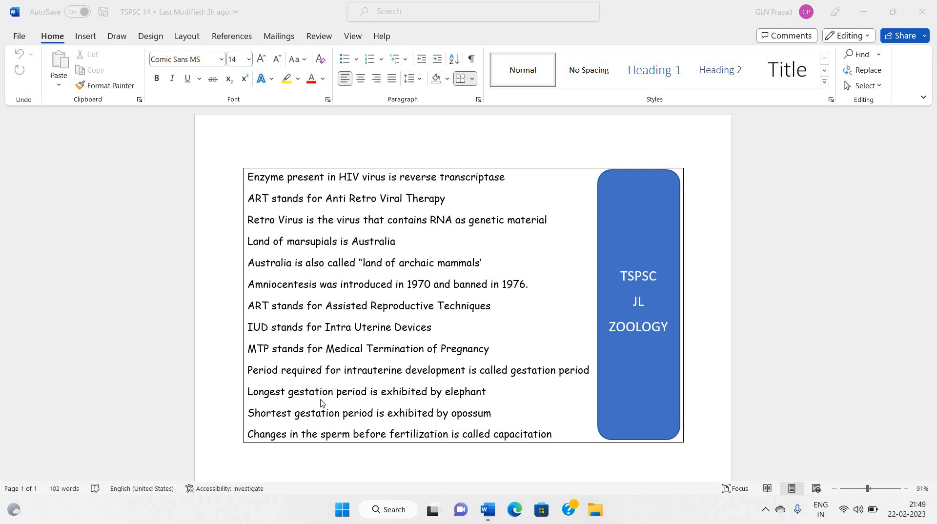
mouse_move(490, 403)
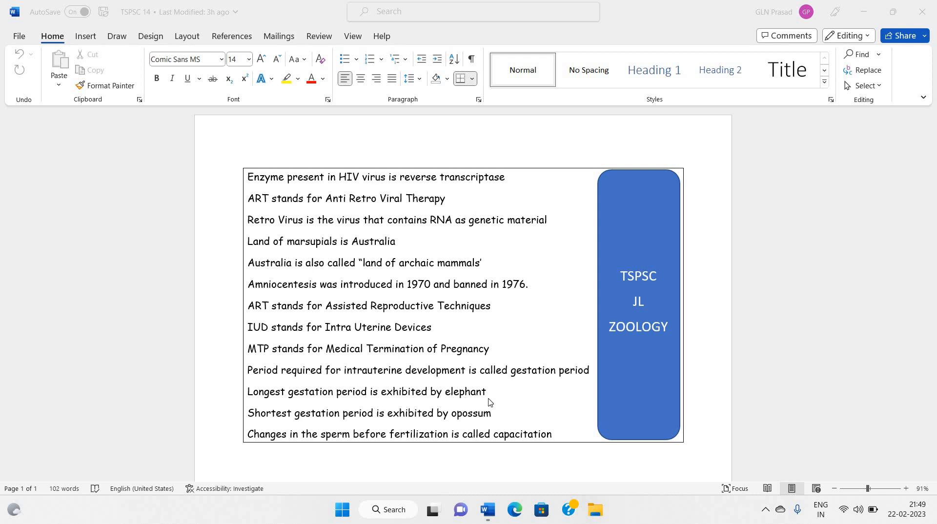
mouse_move(444, 416)
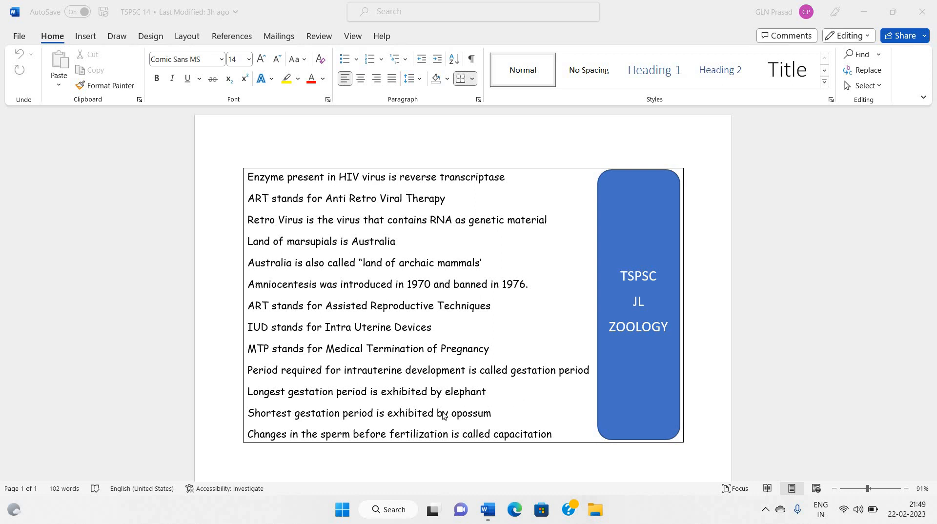
mouse_move(383, 425)
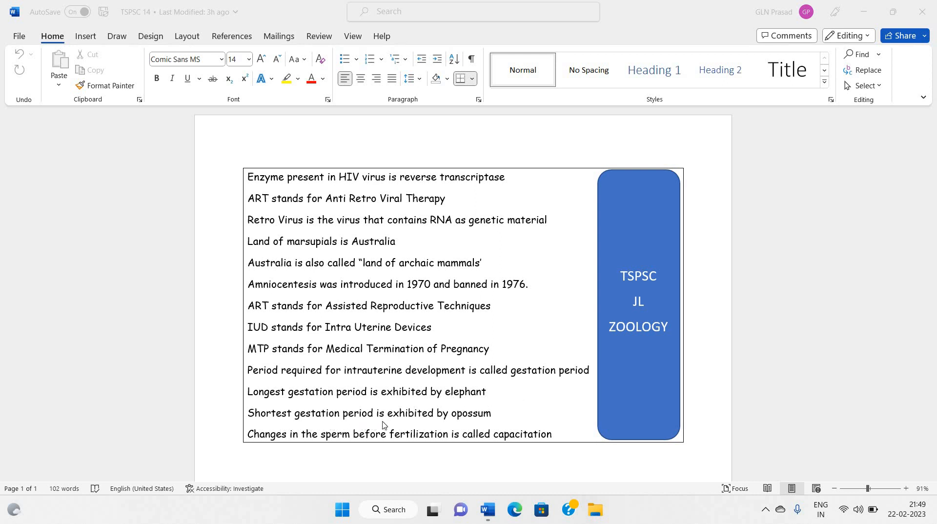
mouse_move(499, 425)
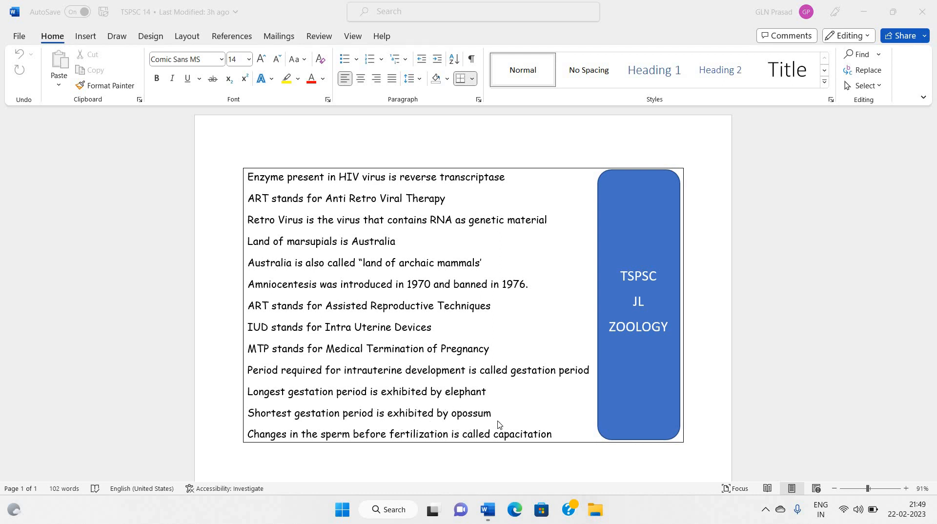
mouse_move(263, 443)
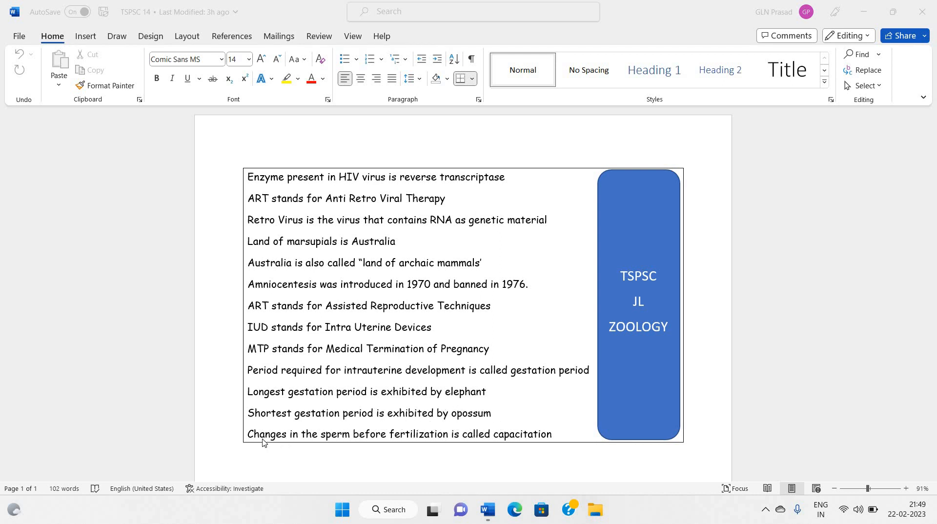
mouse_move(520, 445)
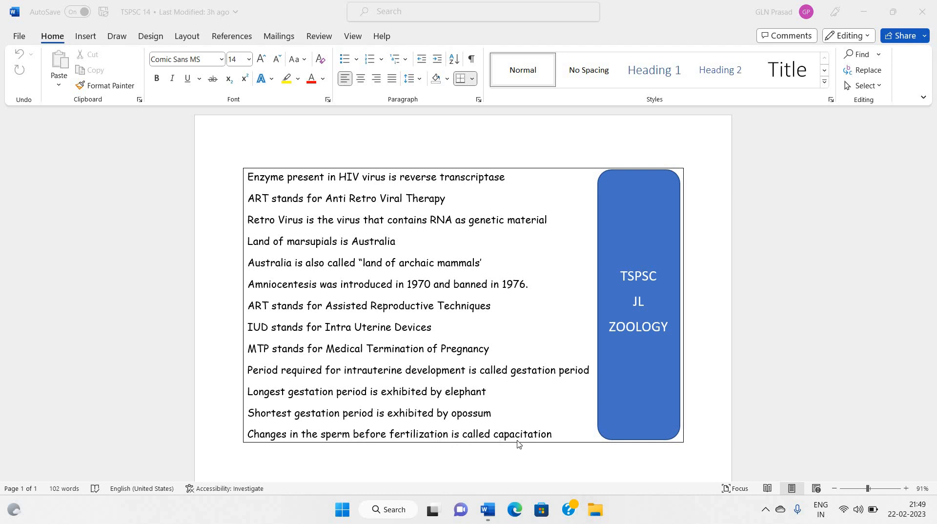
mouse_move(585, 444)
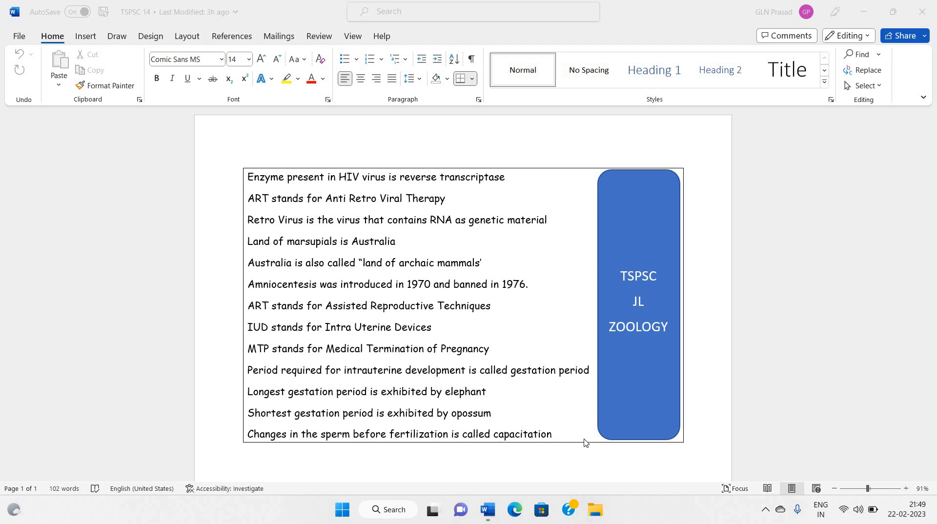